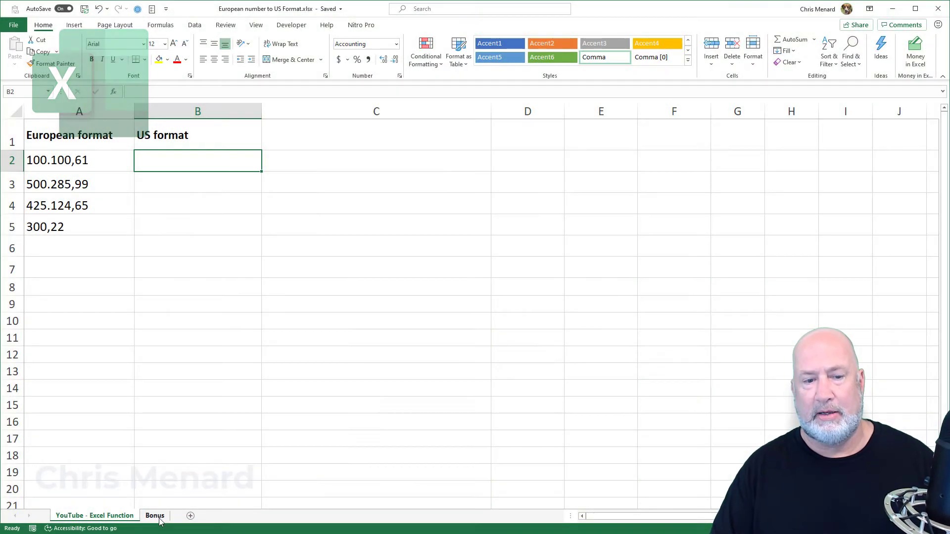
On the Bonus sheet, enter the European-style value 204.126,37 in A1.
{"action": "left_click", "coordinate": [154, 516]}
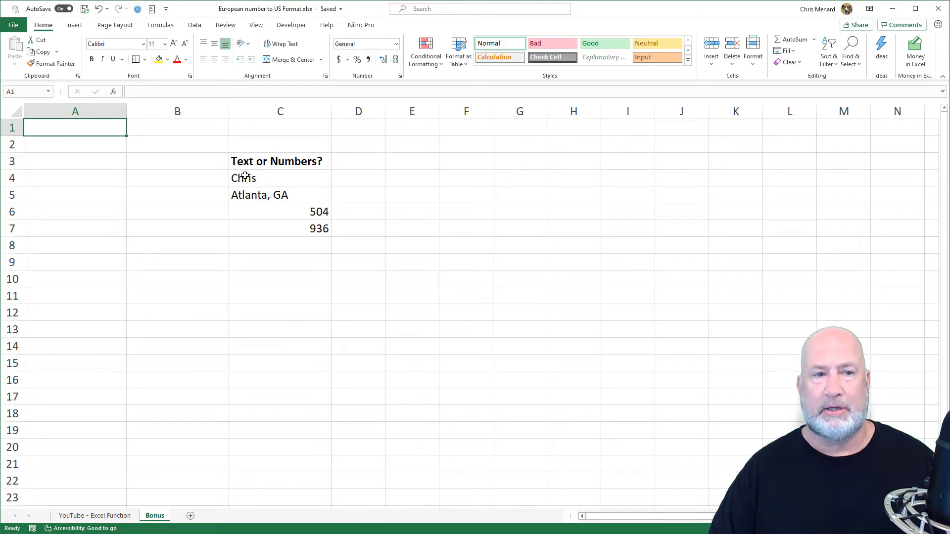
{"action": "type", "text": "204"}
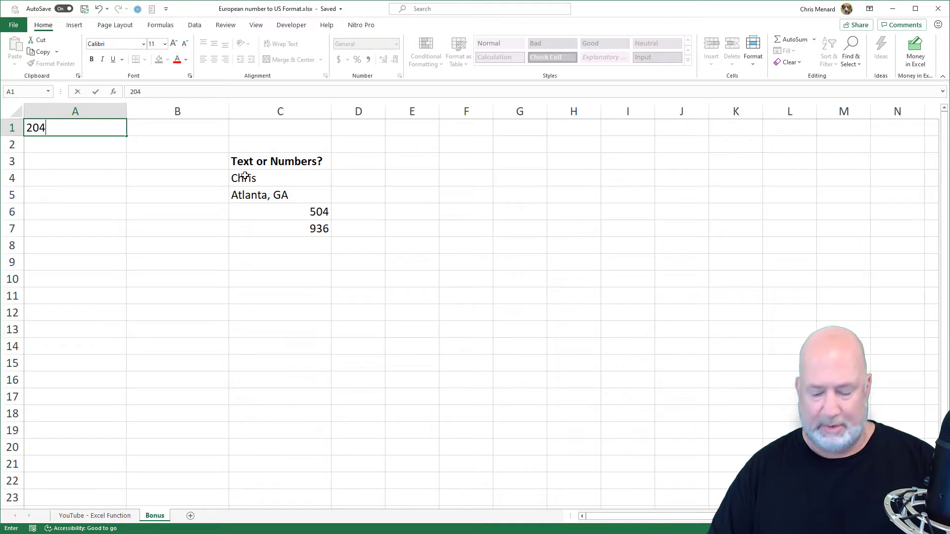
{"action": "type", "text": ".126,37"}
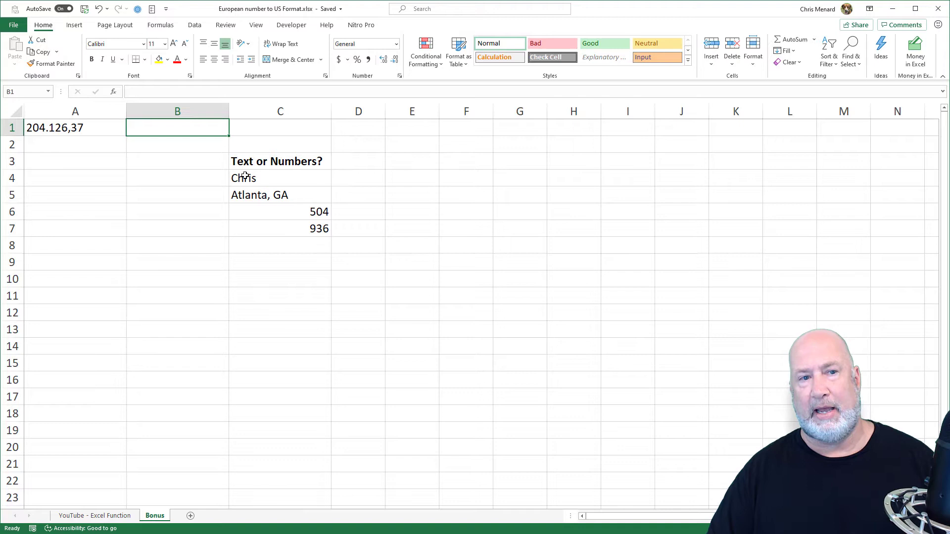
Enter the US-format value 204126.37 in B1, then select the Chris cell C4.
{"action": "type", "text": "204126.37"}
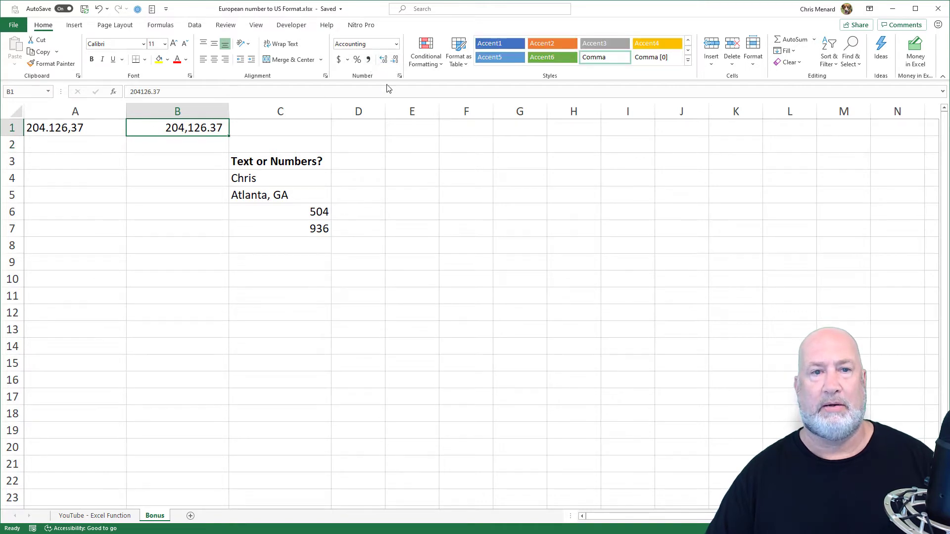
{"action": "mouse_move", "coordinate": [376, 98]}
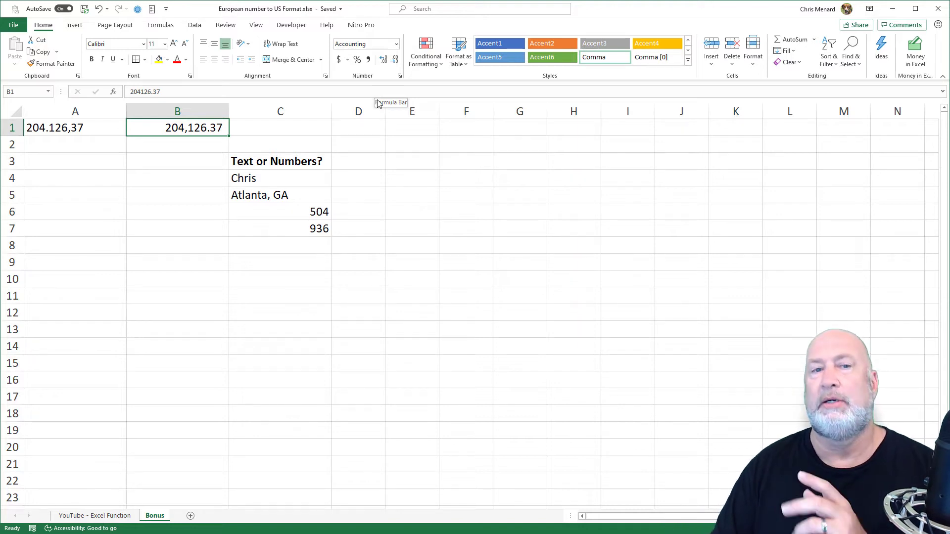
{"action": "mouse_move", "coordinate": [262, 175]}
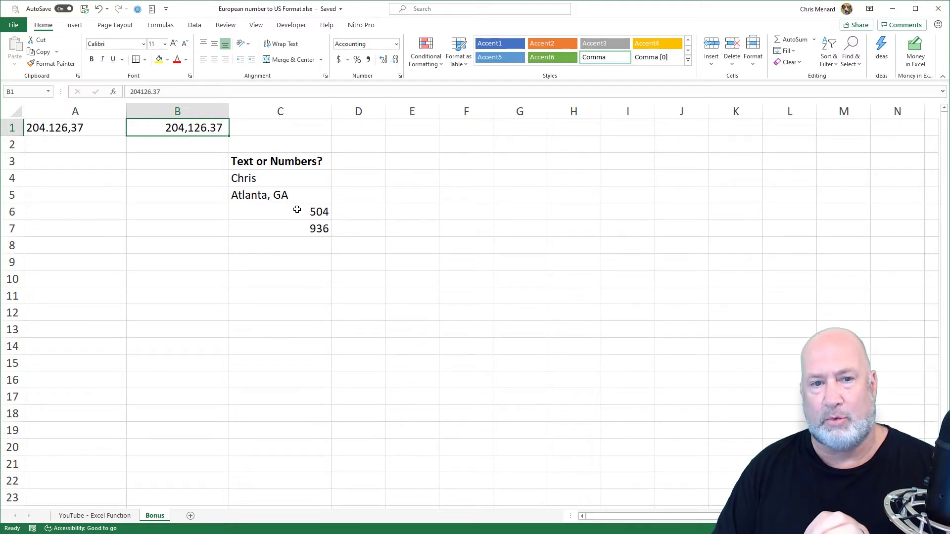
{"action": "mouse_move", "coordinate": [313, 194]}
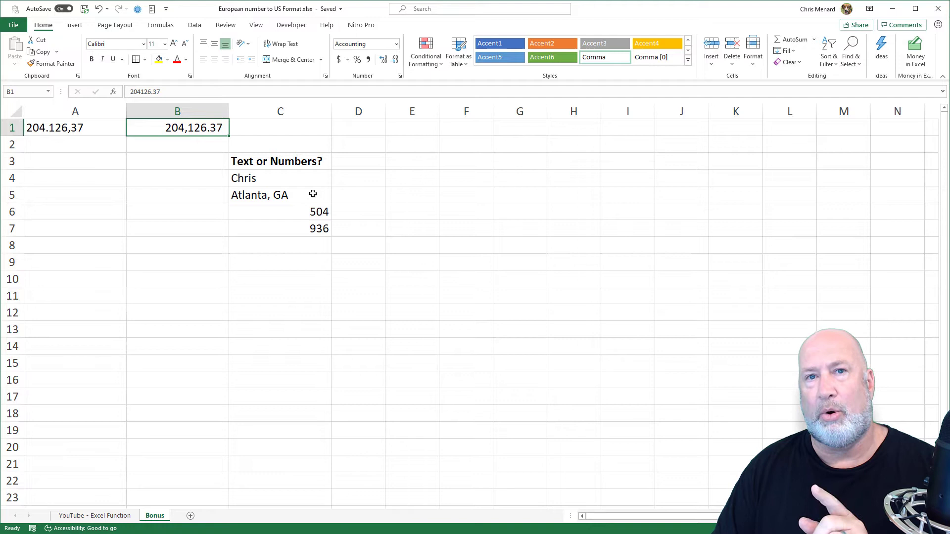
{"action": "mouse_move", "coordinate": [313, 181]}
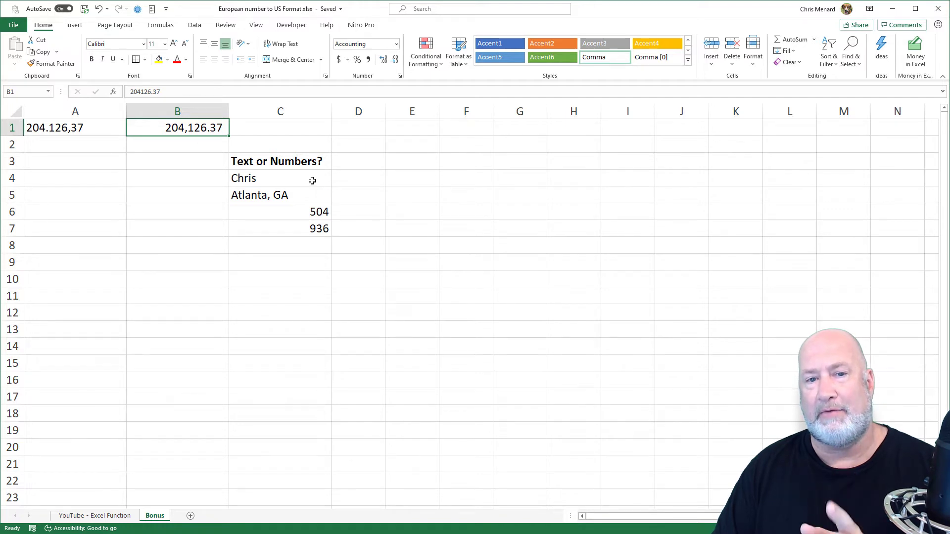
{"action": "mouse_move", "coordinate": [303, 178]}
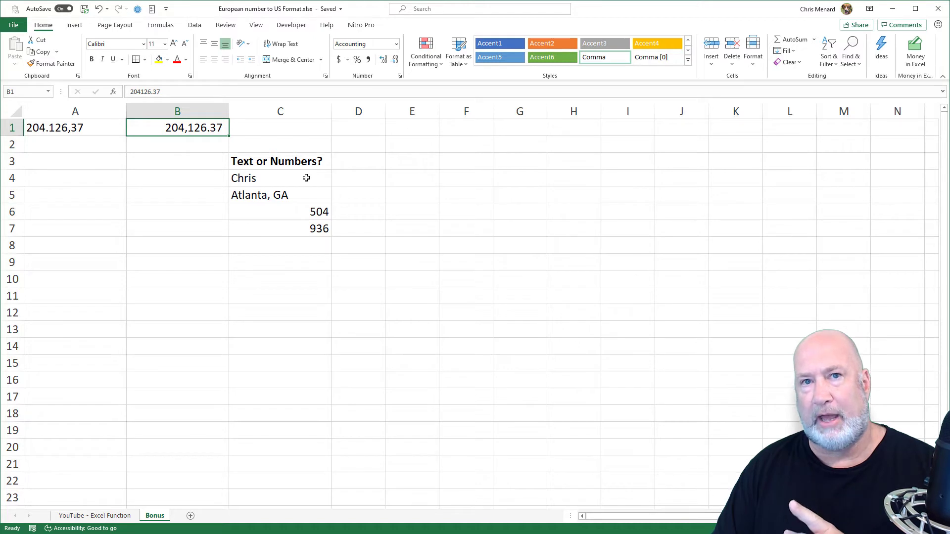
{"action": "mouse_move", "coordinate": [310, 176]}
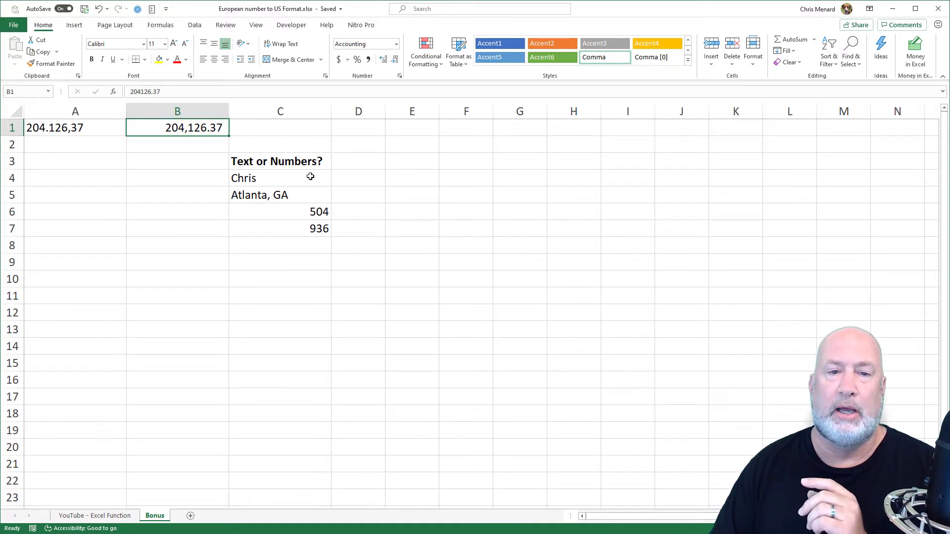
{"action": "left_click", "coordinate": [280, 178]}
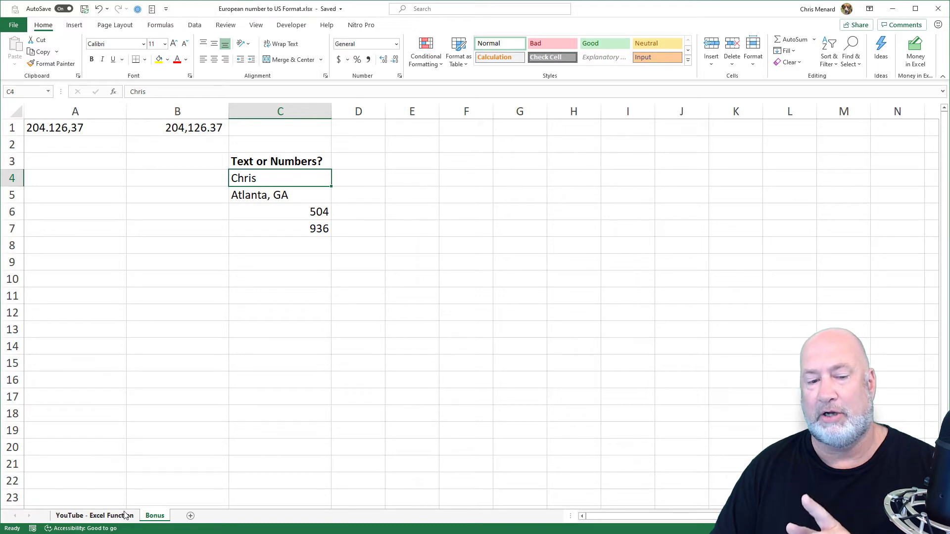
Return to the YouTube - Excel Function sheet with its European and US format columns.
{"action": "left_click", "coordinate": [94, 515]}
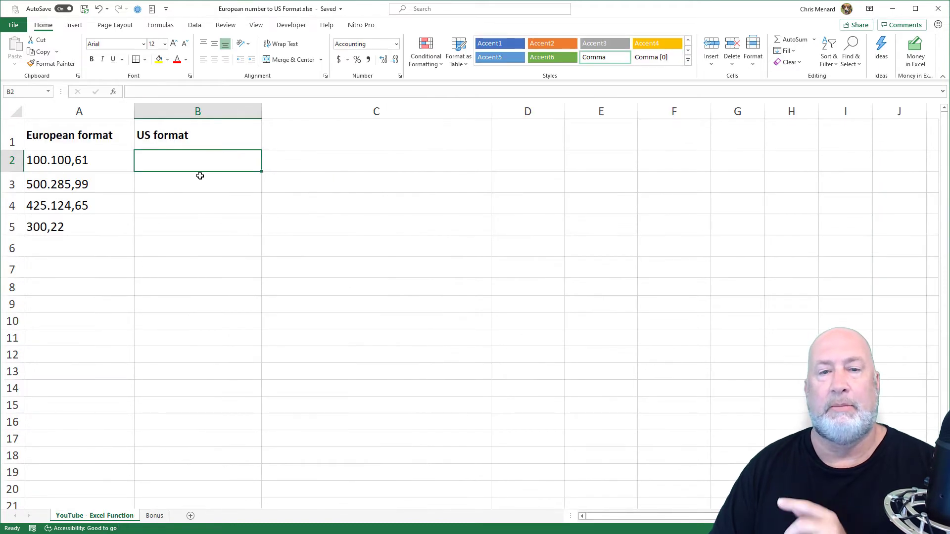
{"action": "mouse_move", "coordinate": [351, 155]}
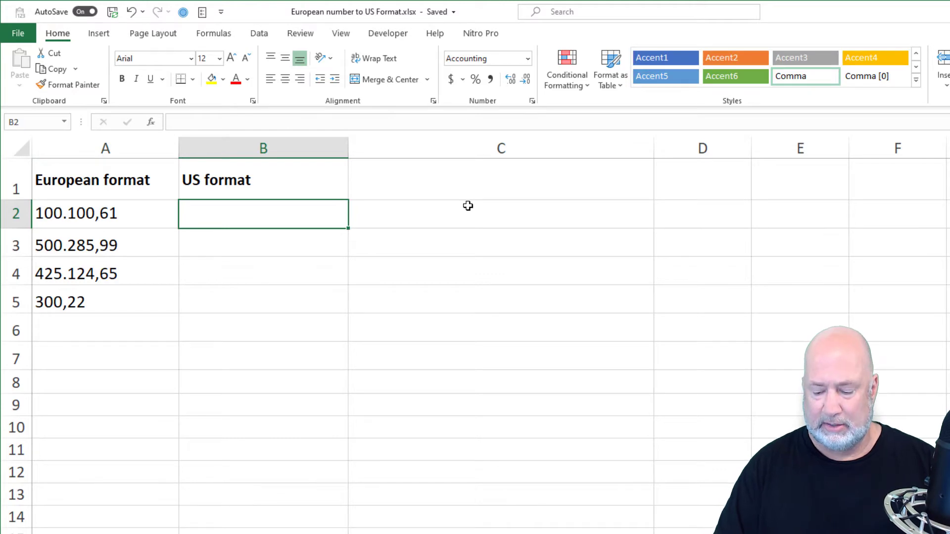
Enter =NUMBERVALUE(A2,",",".") in B2 to show 100,100.61.
{"action": "type", "text": "=nu"}
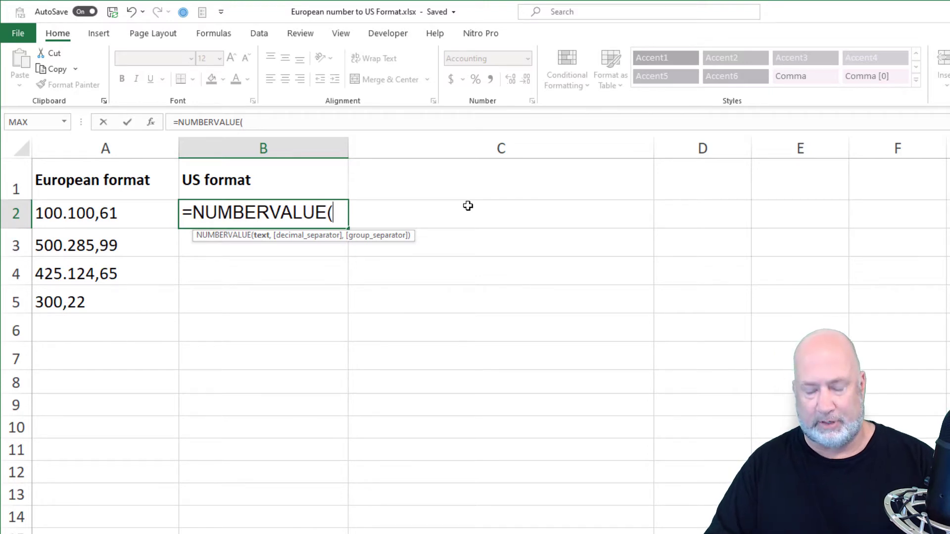
{"action": "mouse_move", "coordinate": [140, 228]}
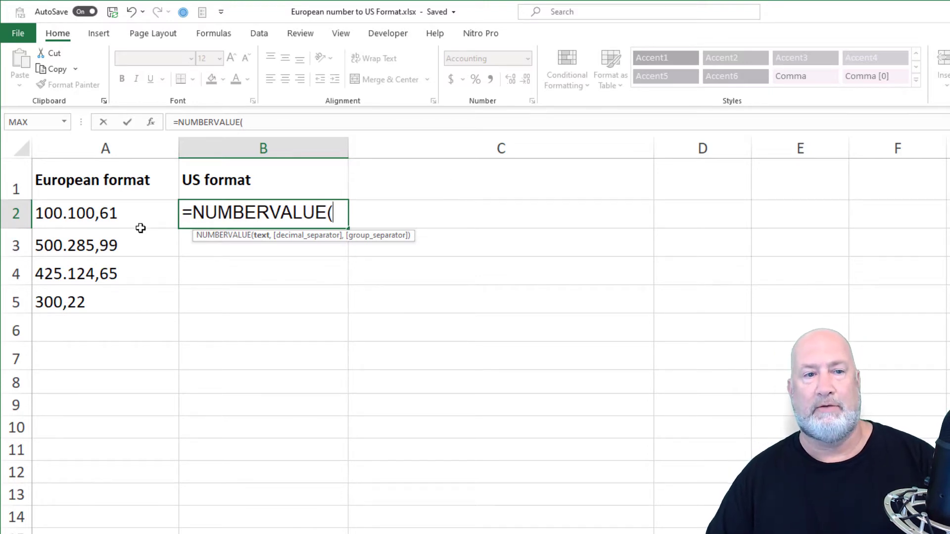
{"action": "left_click", "coordinate": [105, 214]}
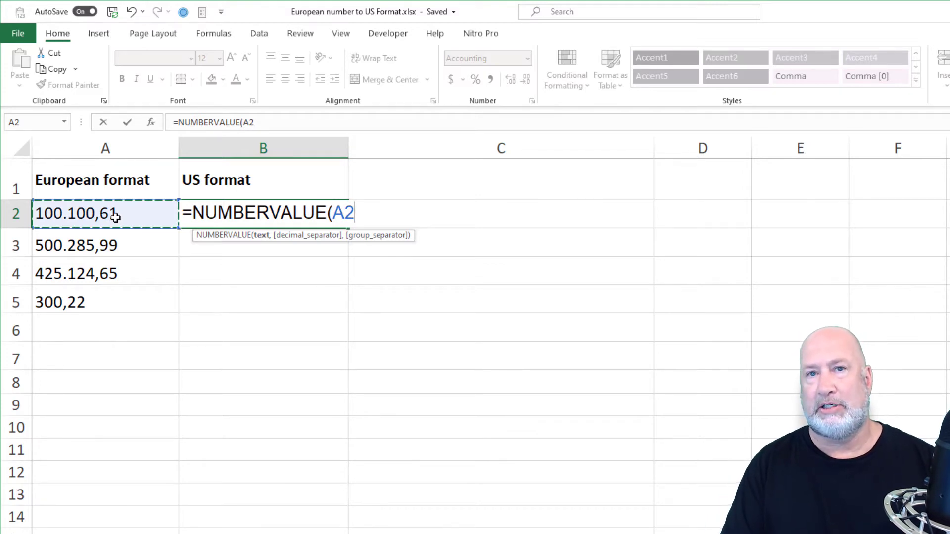
{"action": "type", "text": ","}
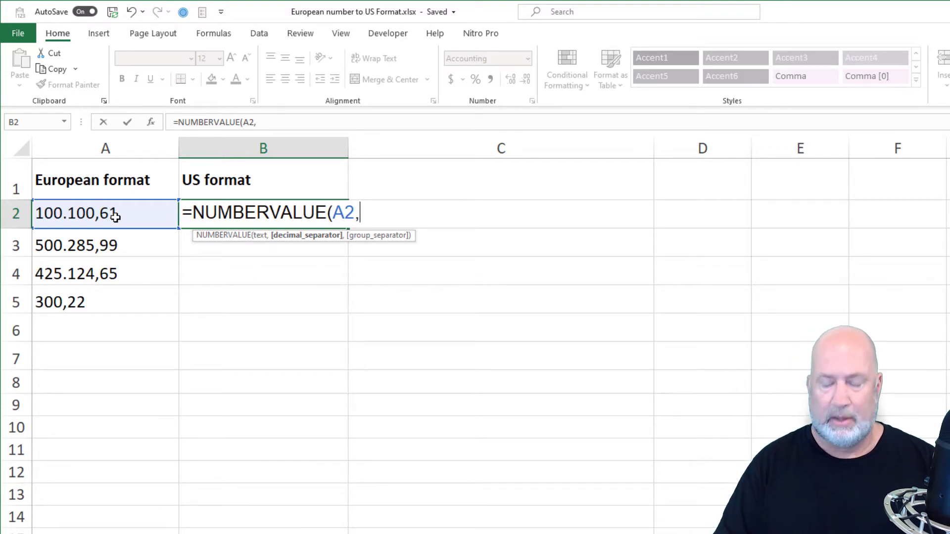
{"action": "type", "text": "\""}
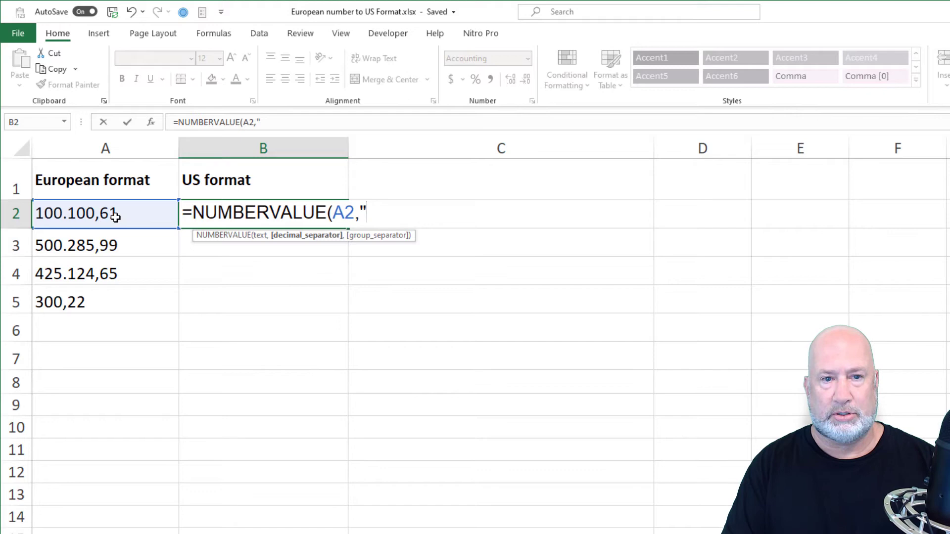
{"action": "type", "text": ",\""}
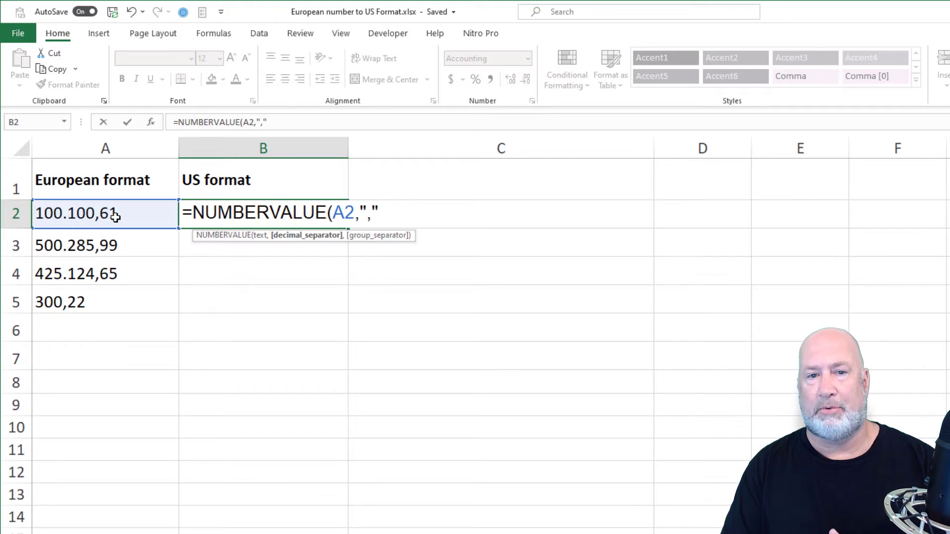
{"action": "type", "text": ","}
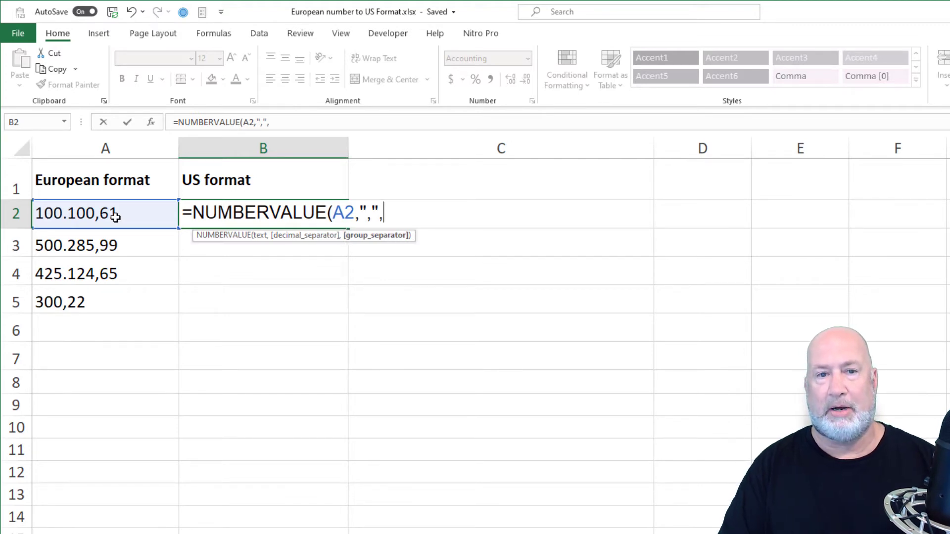
{"action": "type", "text": "\""}
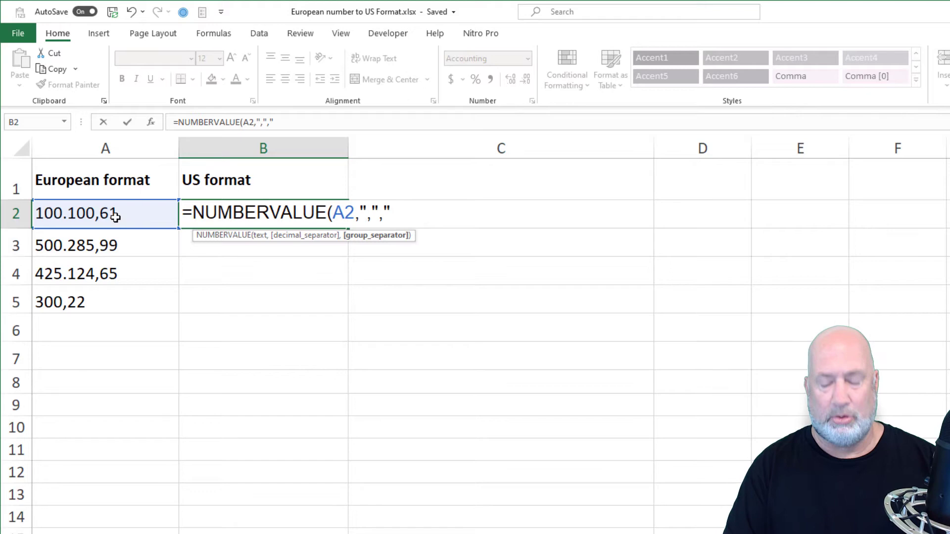
{"action": "type", "text": ".\")"}
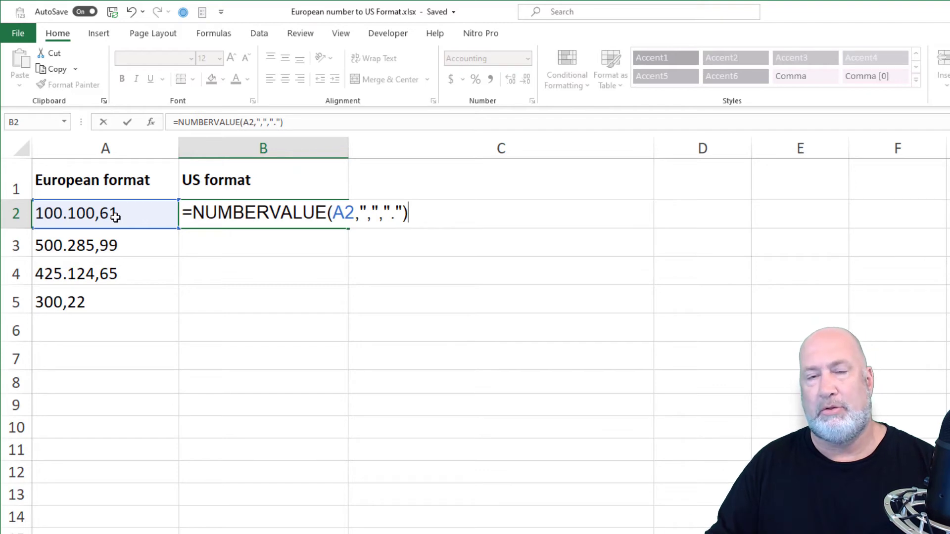
{"action": "key", "text": "Enter"}
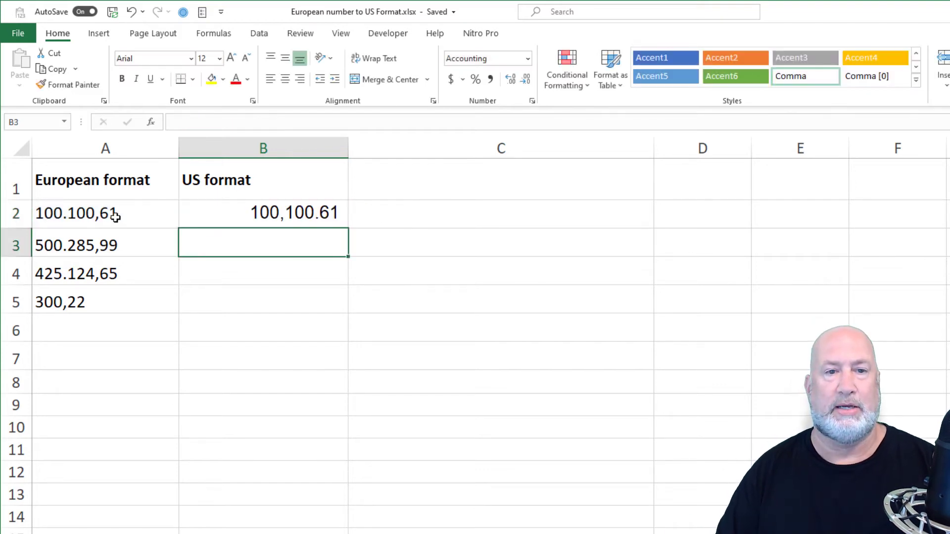
{"action": "left_click", "coordinate": [263, 212]}
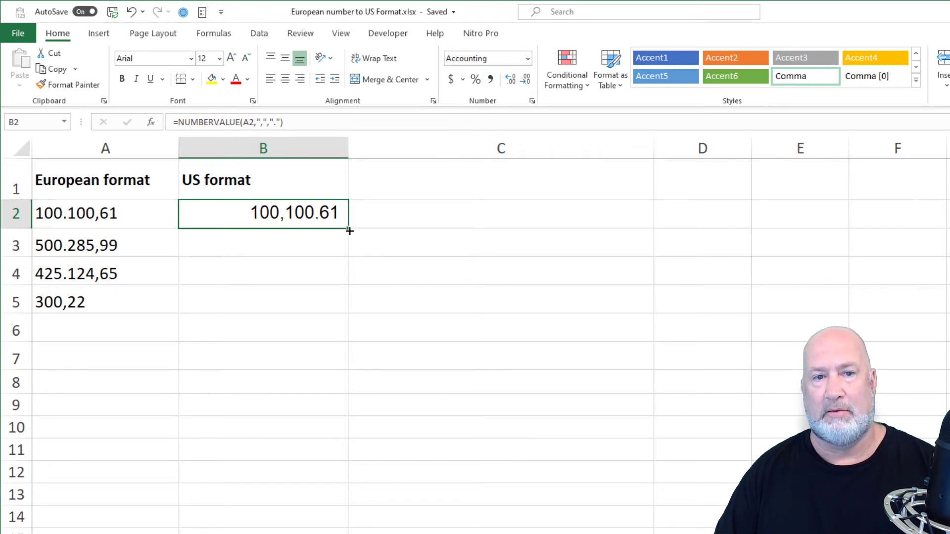
{"action": "left_click_drag", "start_coordinate": [348, 230], "coordinate": [348, 303]}
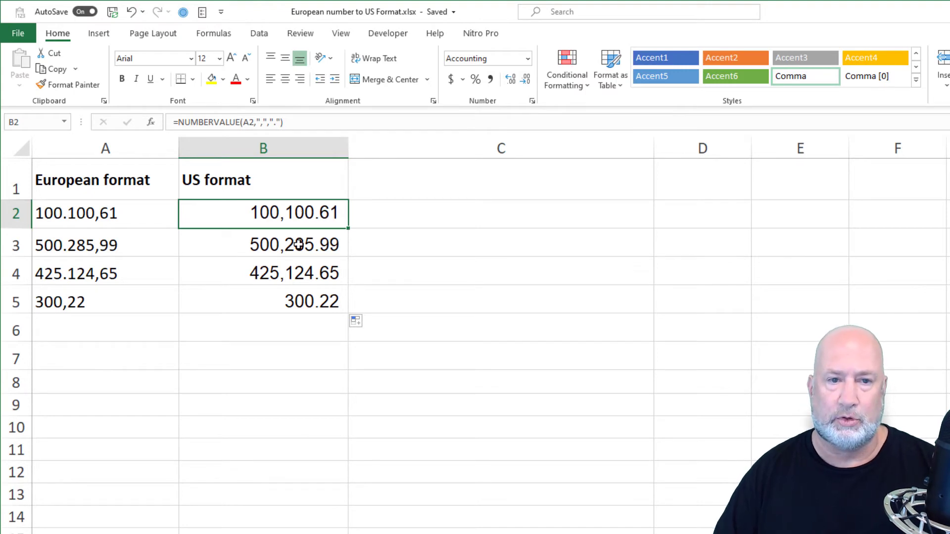
Paste the copied converted results over column A as plain values.
{"action": "right_click", "coordinate": [294, 245]}
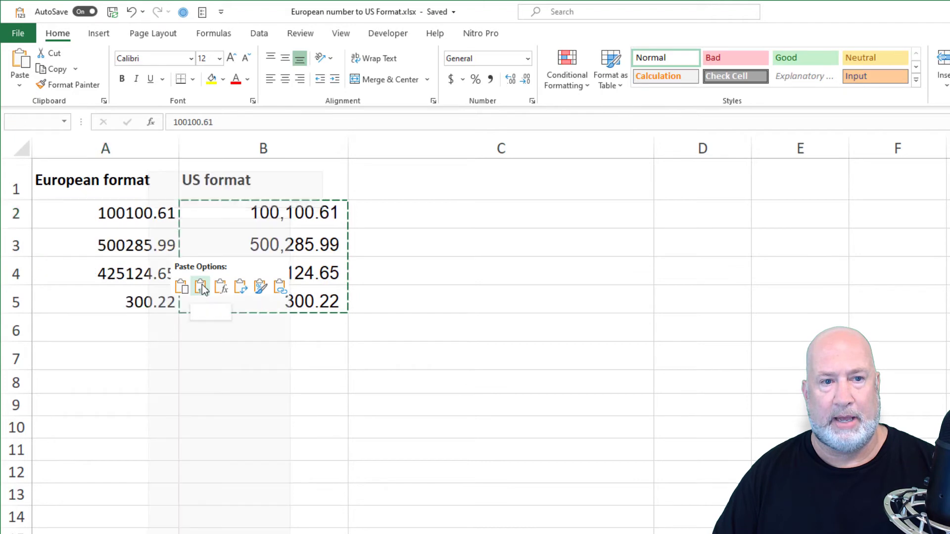
{"action": "left_click", "coordinate": [200, 286]}
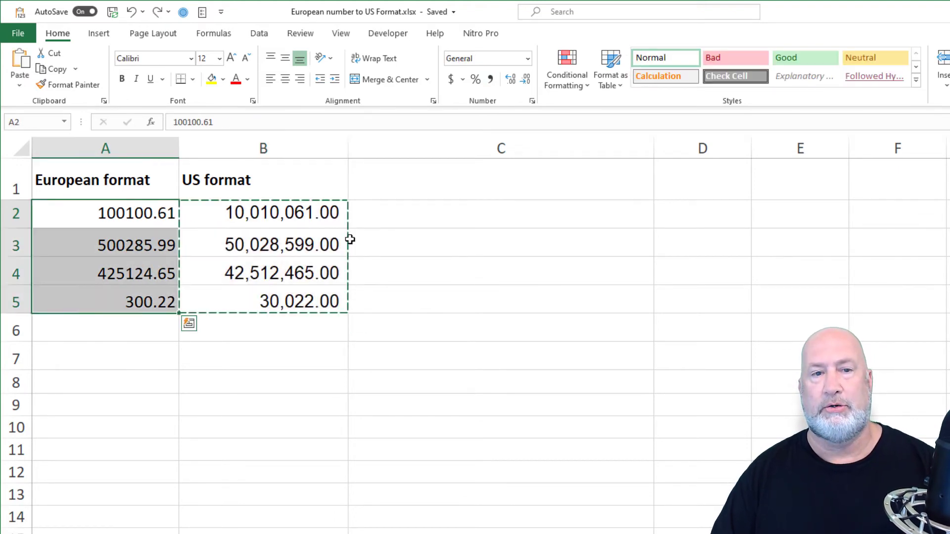
Bring up the Text or Numbers? list in column C: Chris, Atlanta, GA, 504, 936.
{"action": "type", "text": "=form"}
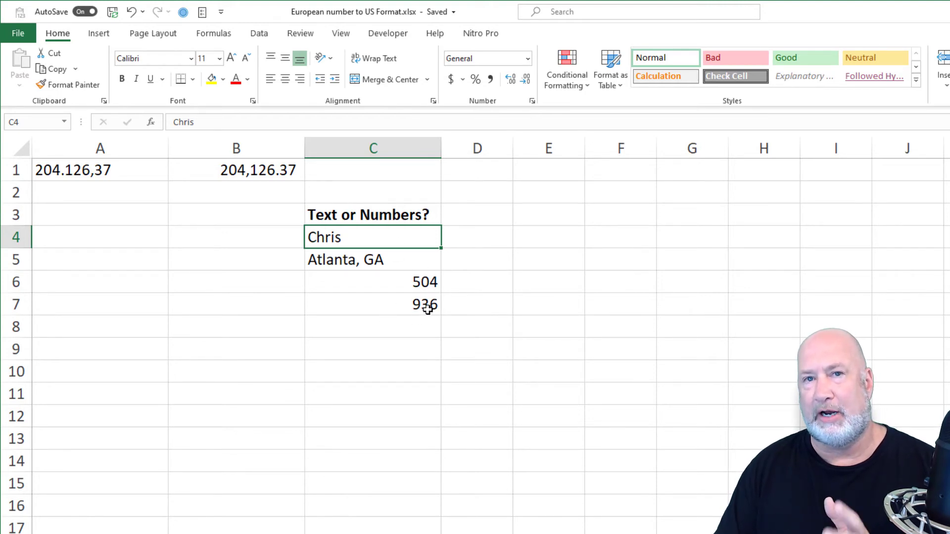
{"action": "mouse_move", "coordinate": [416, 304]}
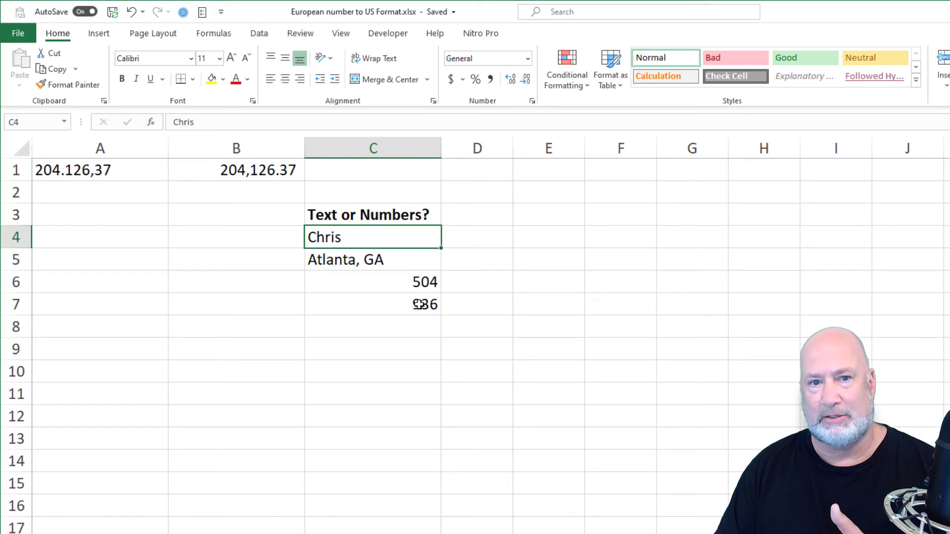
{"action": "mouse_move", "coordinate": [372, 243]}
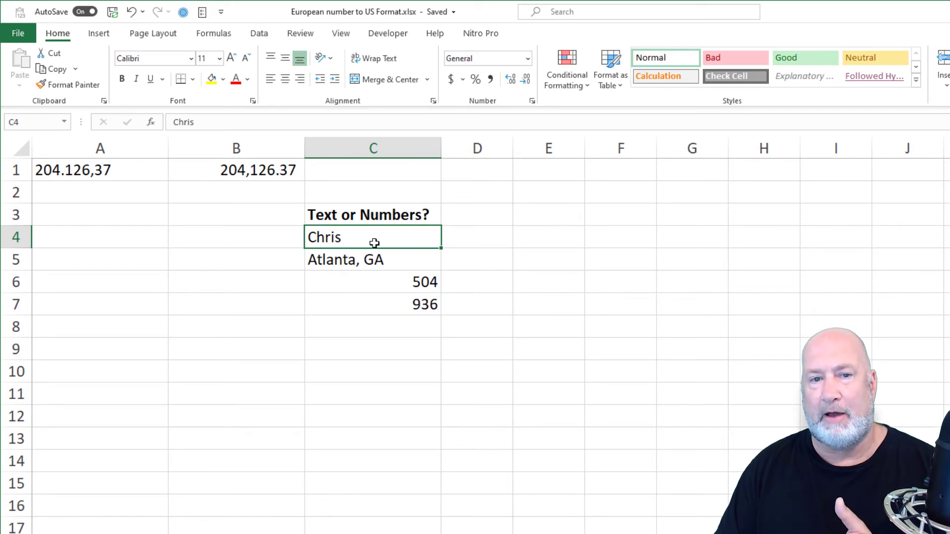
Select C4:C7, the entries Chris through 936.
{"action": "left_click_drag", "start_coordinate": [373, 237], "coordinate": [382, 305]}
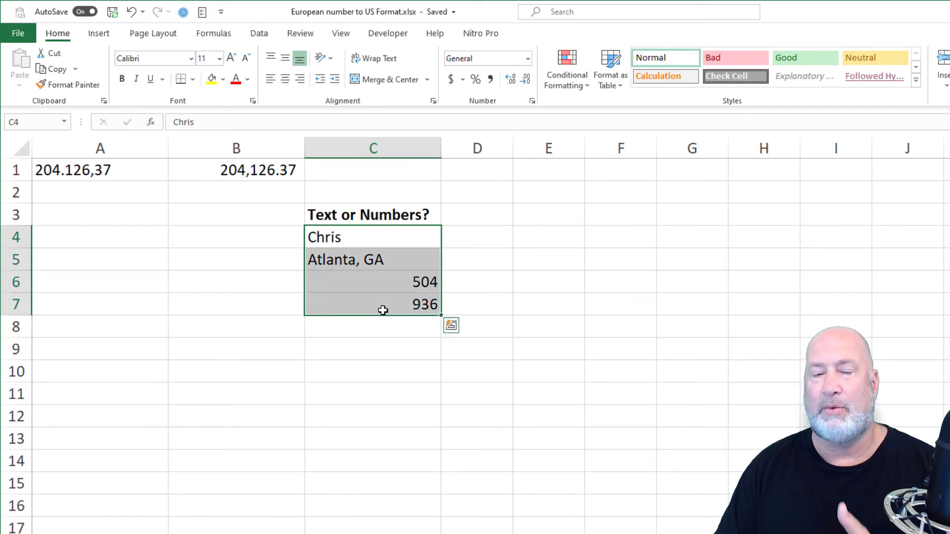
{"action": "mouse_move", "coordinate": [512, 238]}
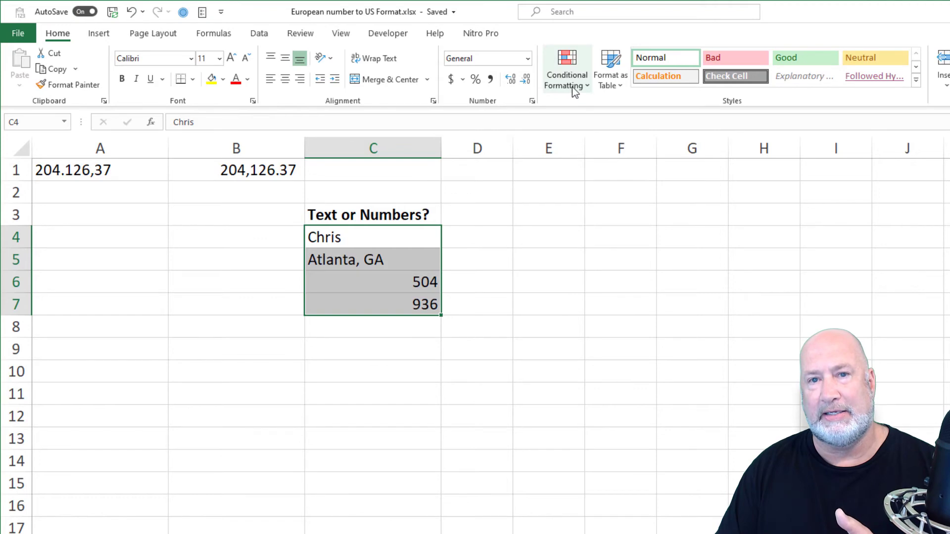
Start a formula-based conditional formatting rule with =ISTEXT($C4).
{"action": "left_click", "coordinate": [567, 74]}
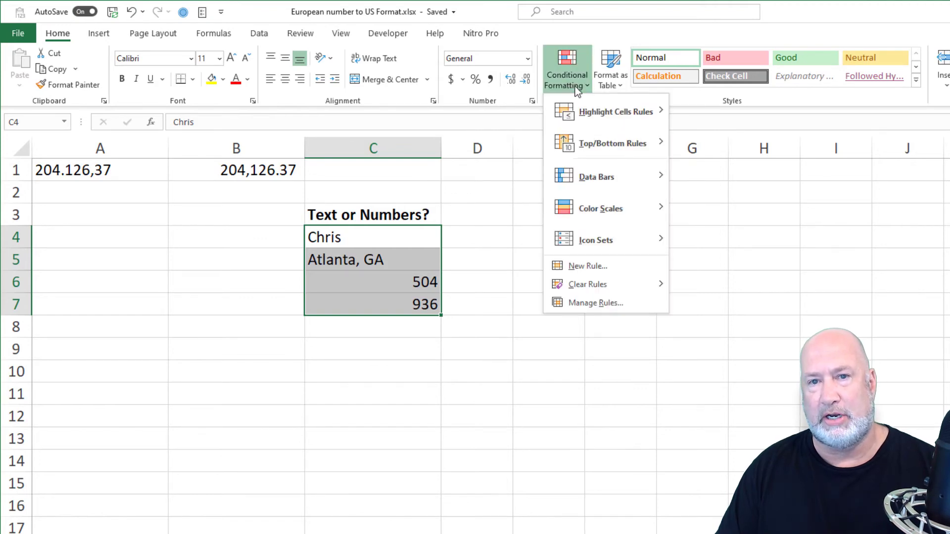
{"action": "mouse_move", "coordinate": [599, 284]}
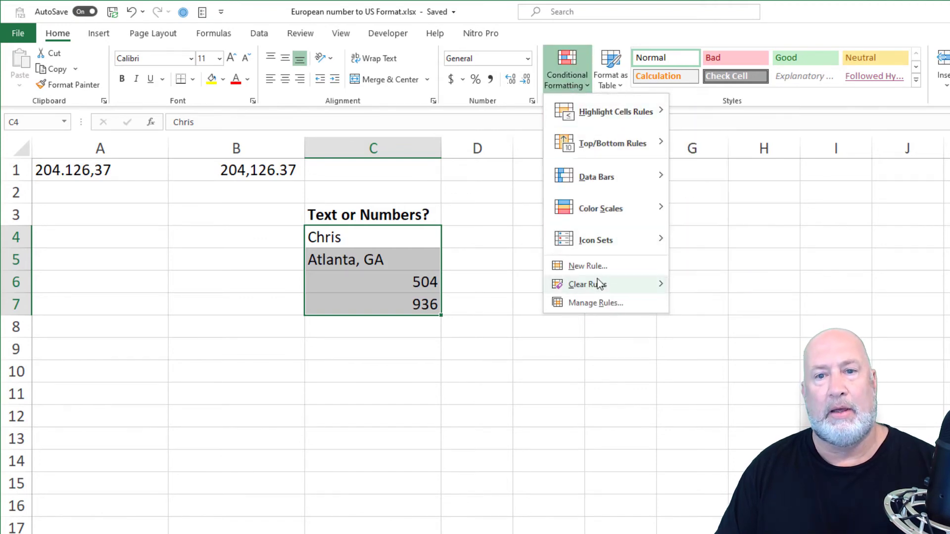
{"action": "left_click", "coordinate": [587, 266]}
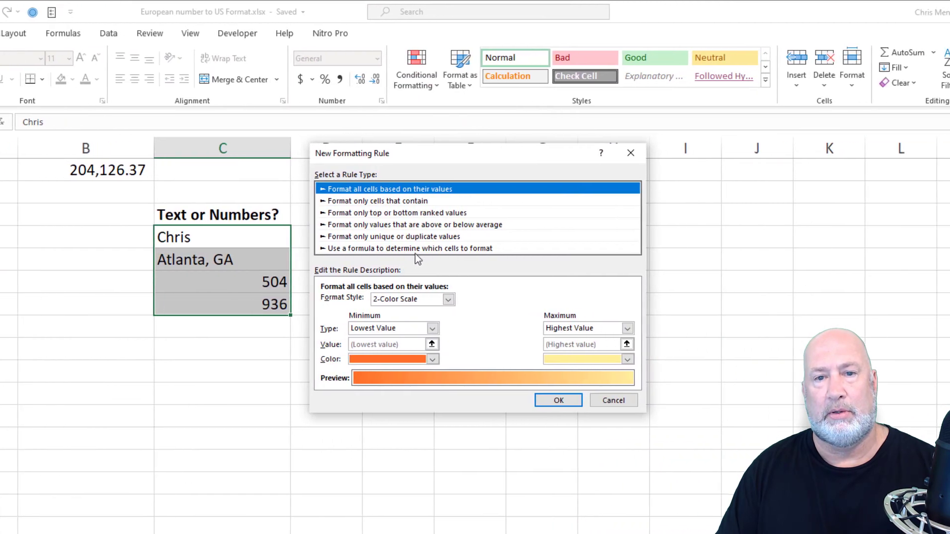
{"action": "left_click", "coordinate": [408, 248]}
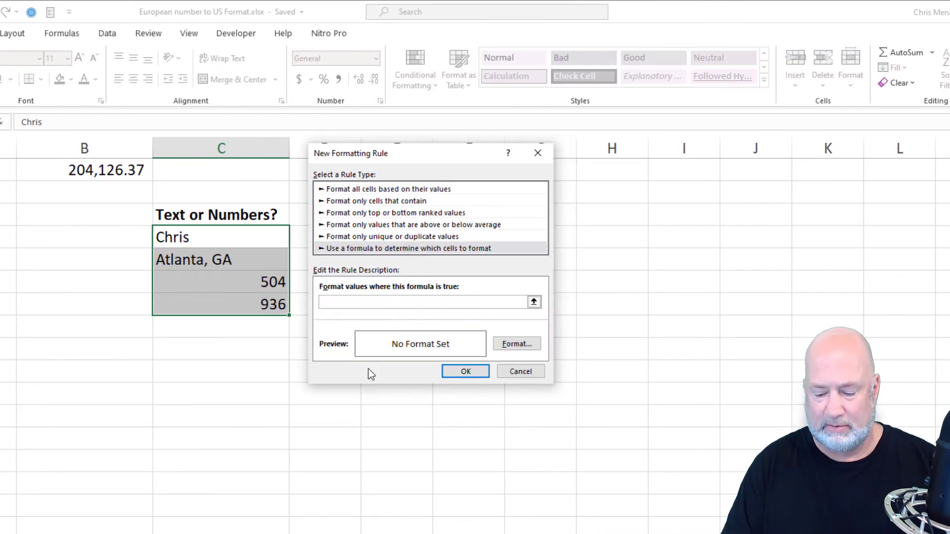
{"action": "type", "text": "=istext("}
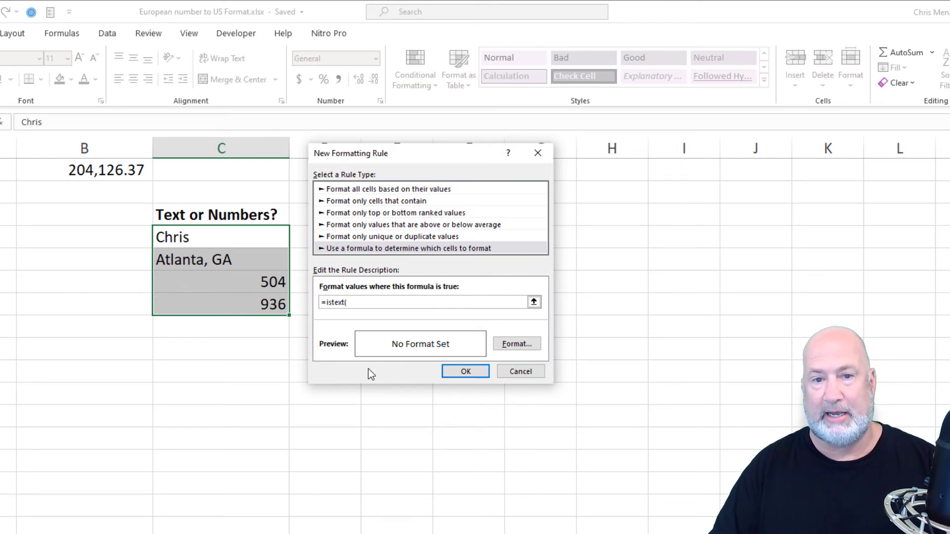
{"action": "left_click", "coordinate": [220, 237]}
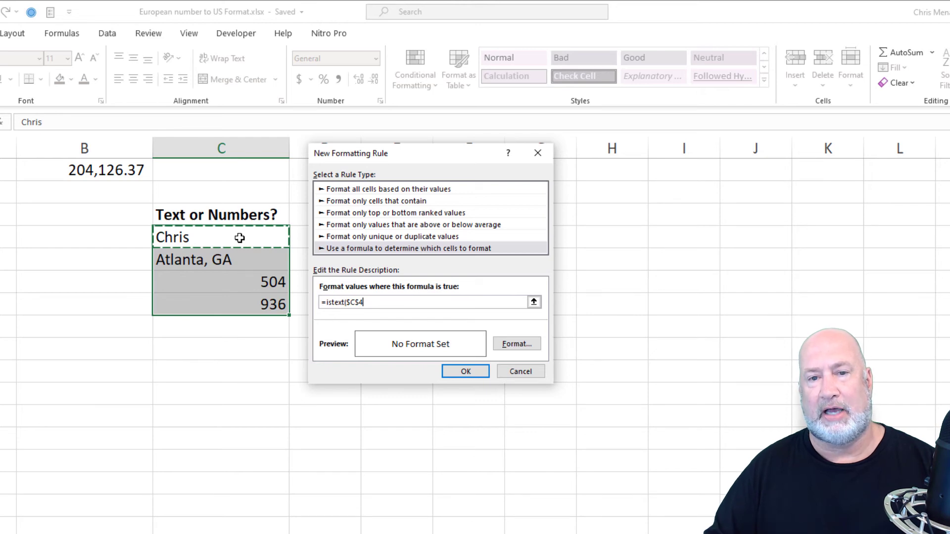
{"action": "key", "text": "Backspace"}
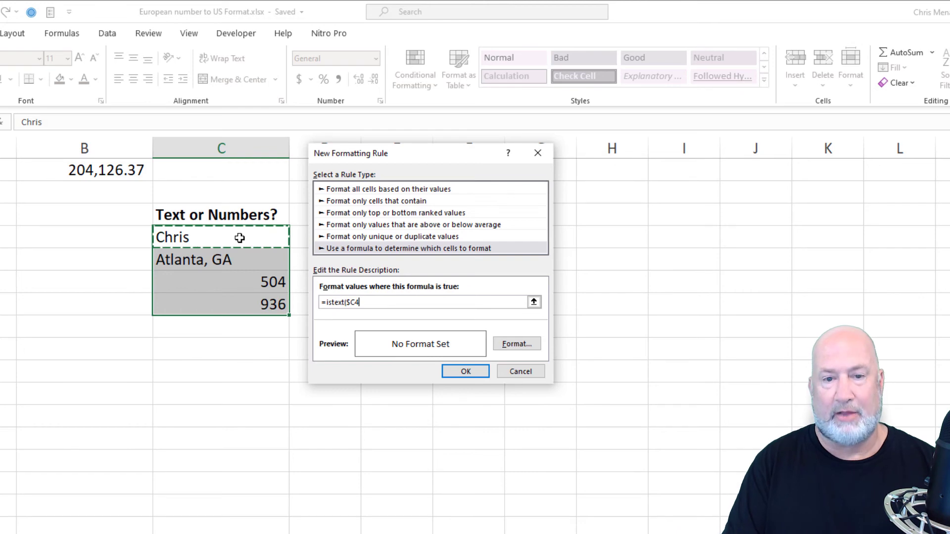
{"action": "mouse_move", "coordinate": [212, 283]}
{"action": "type", "text": ")"}
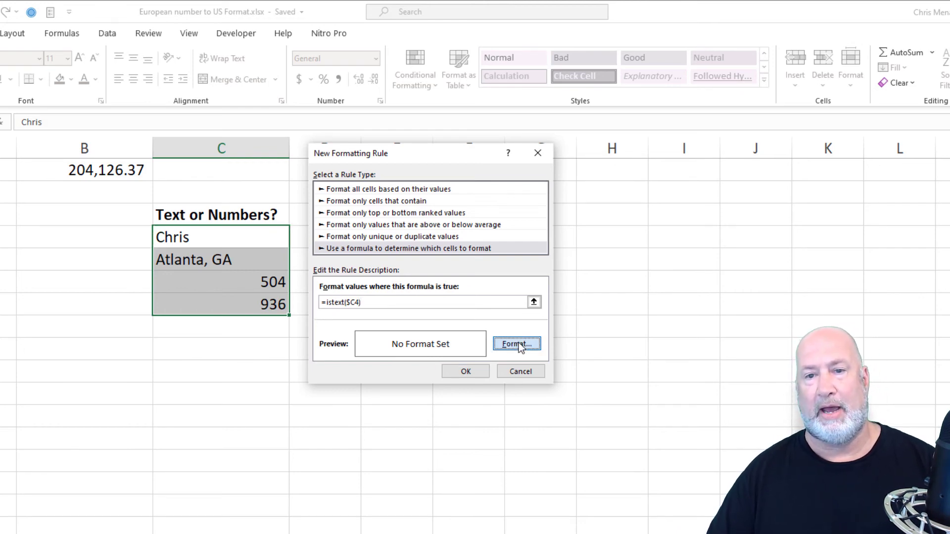
Give the =ISTEXT($C4) rule a yellow fill and apply it.
{"action": "left_click", "coordinate": [517, 344]}
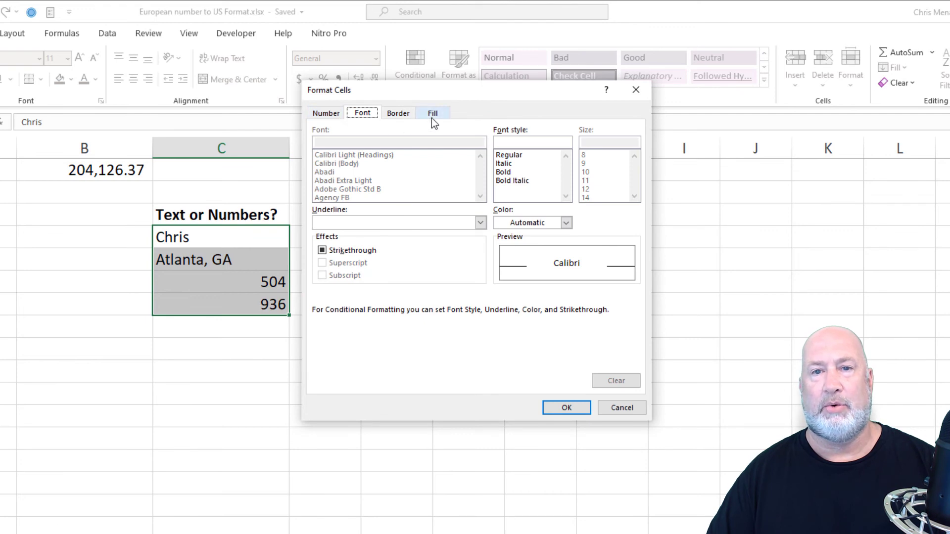
{"action": "left_click", "coordinate": [432, 113]}
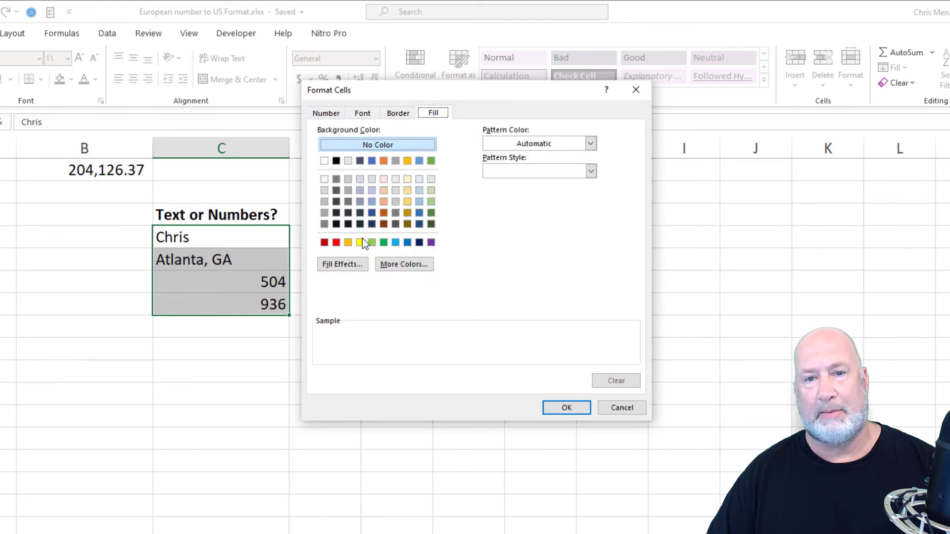
{"action": "mouse_move", "coordinate": [360, 252]}
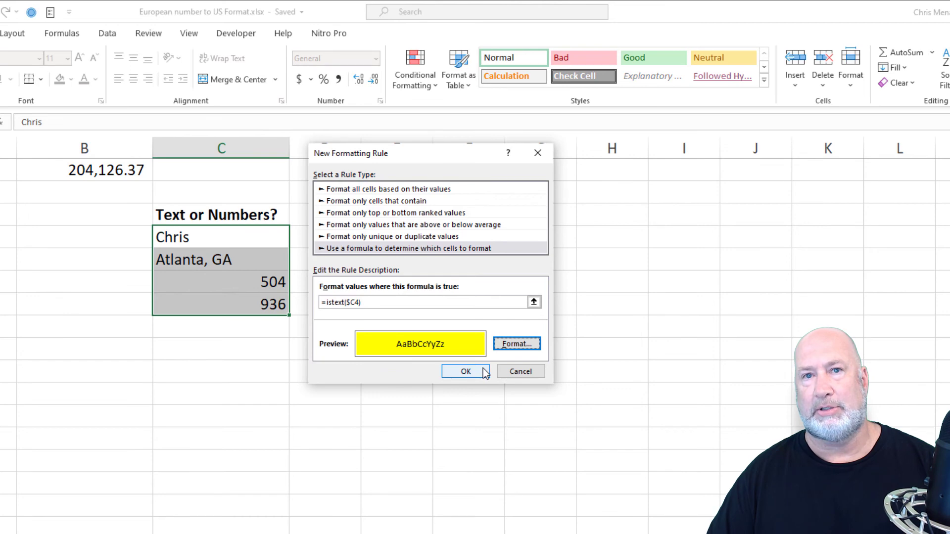
{"action": "left_click", "coordinate": [465, 371]}
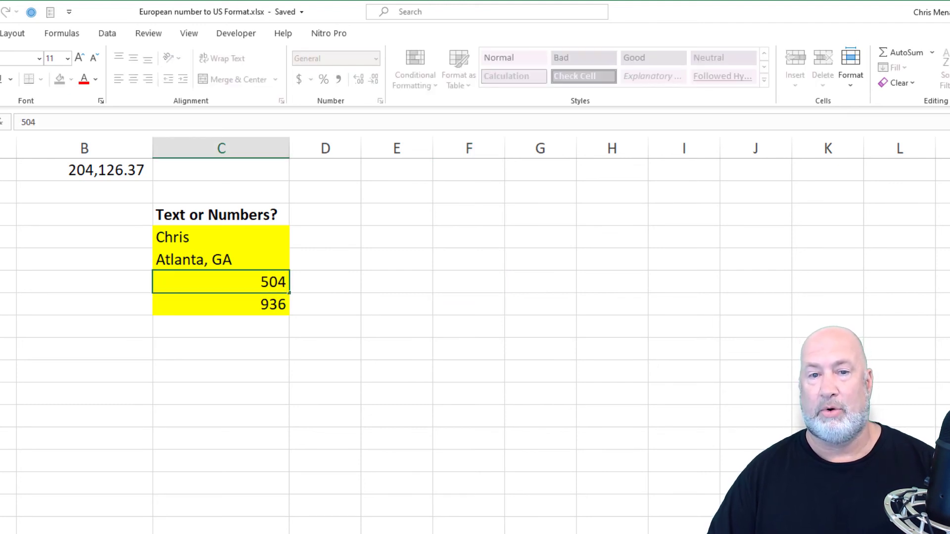
Test the rule by typing numbers over C4, then restore Chris.
{"action": "left_click", "coordinate": [220, 327]}
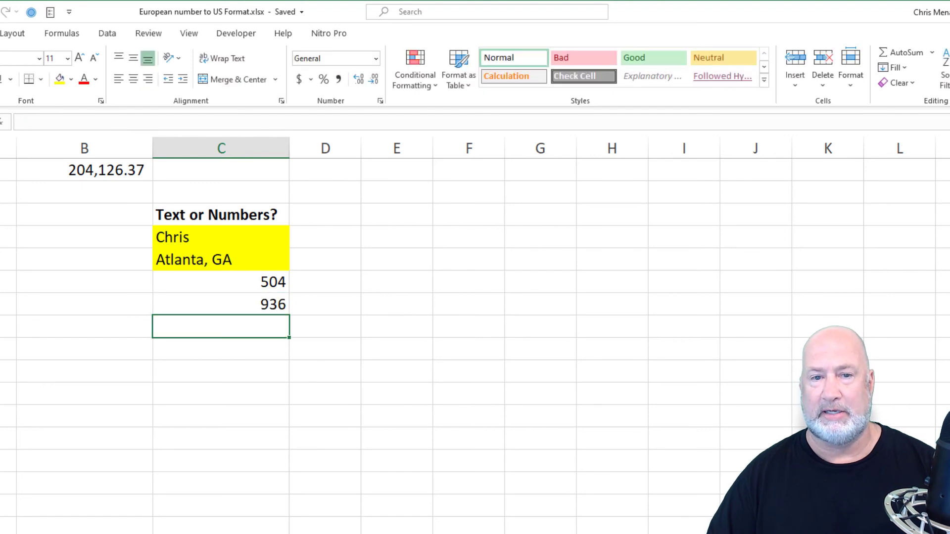
{"action": "type", "text": "3"}
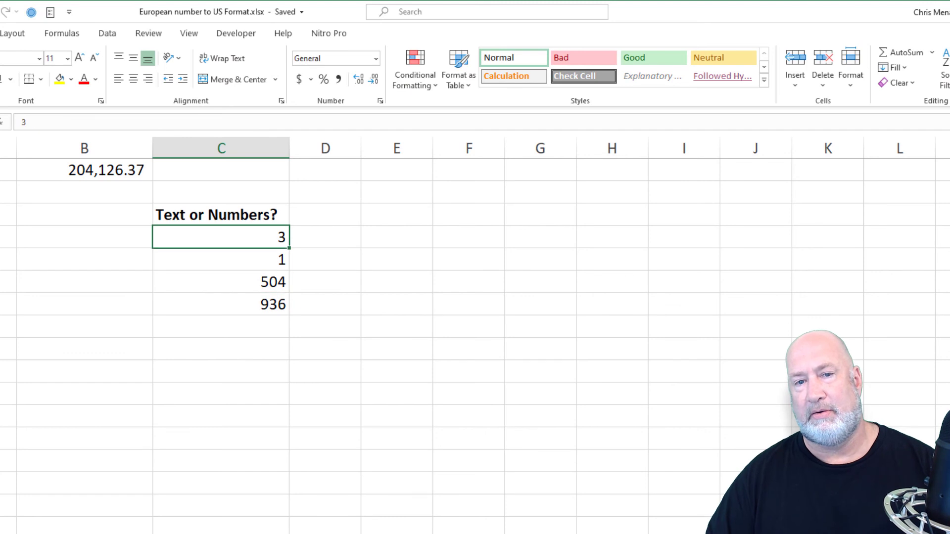
{"action": "type", "text": "Chris"}
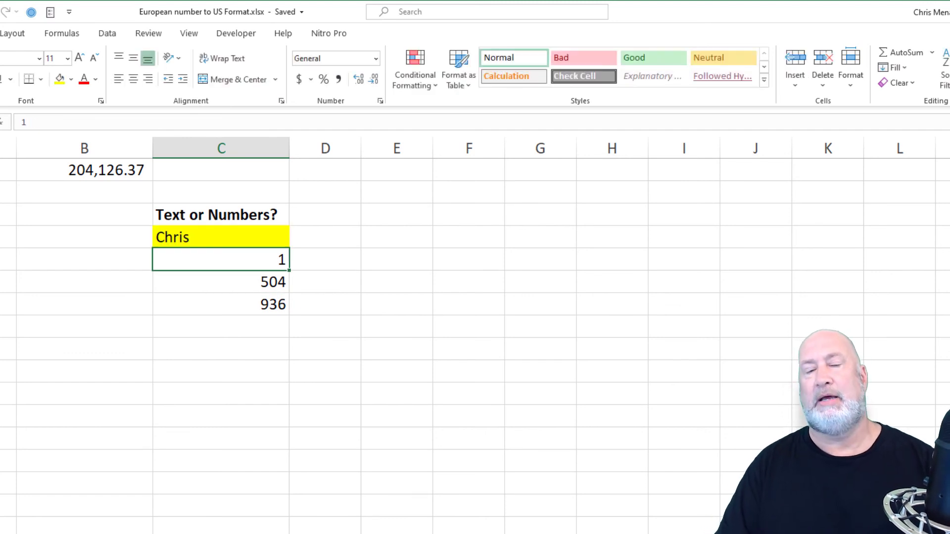
{"action": "left_click", "coordinate": [220, 237]}
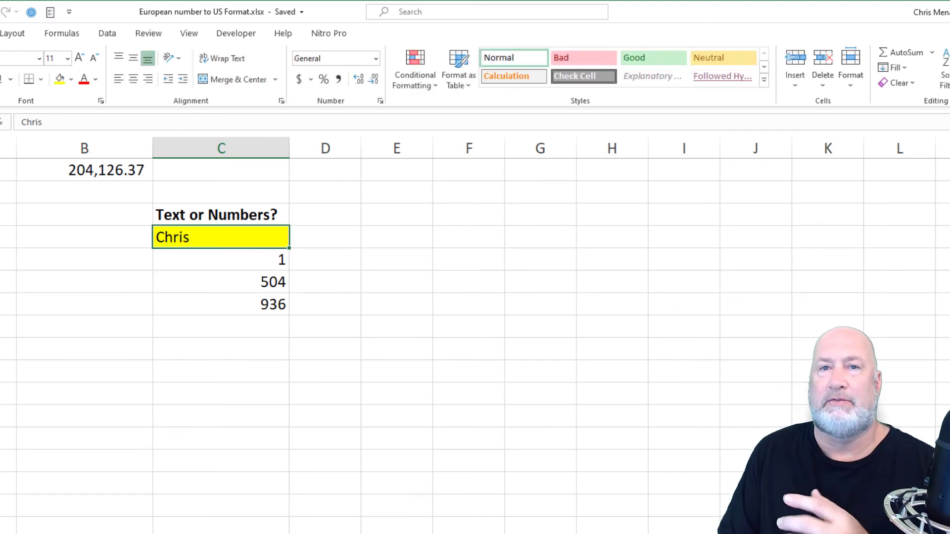